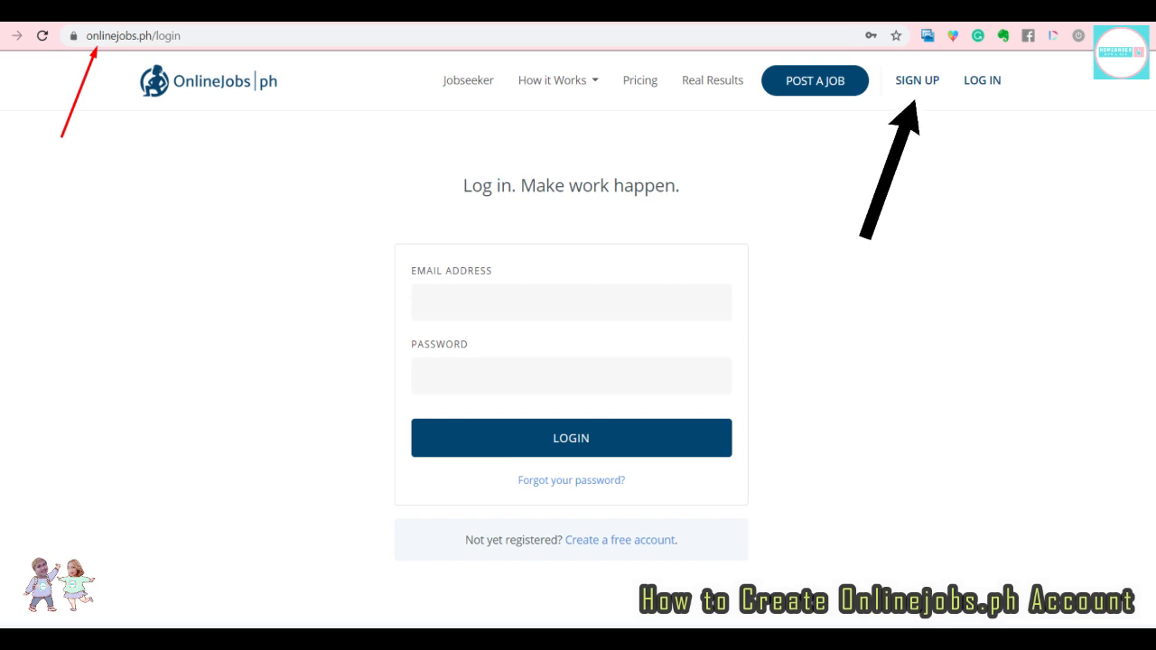
Choose SIGN UP from the top navigation to begin registering a new jobseeker account
click(917, 79)
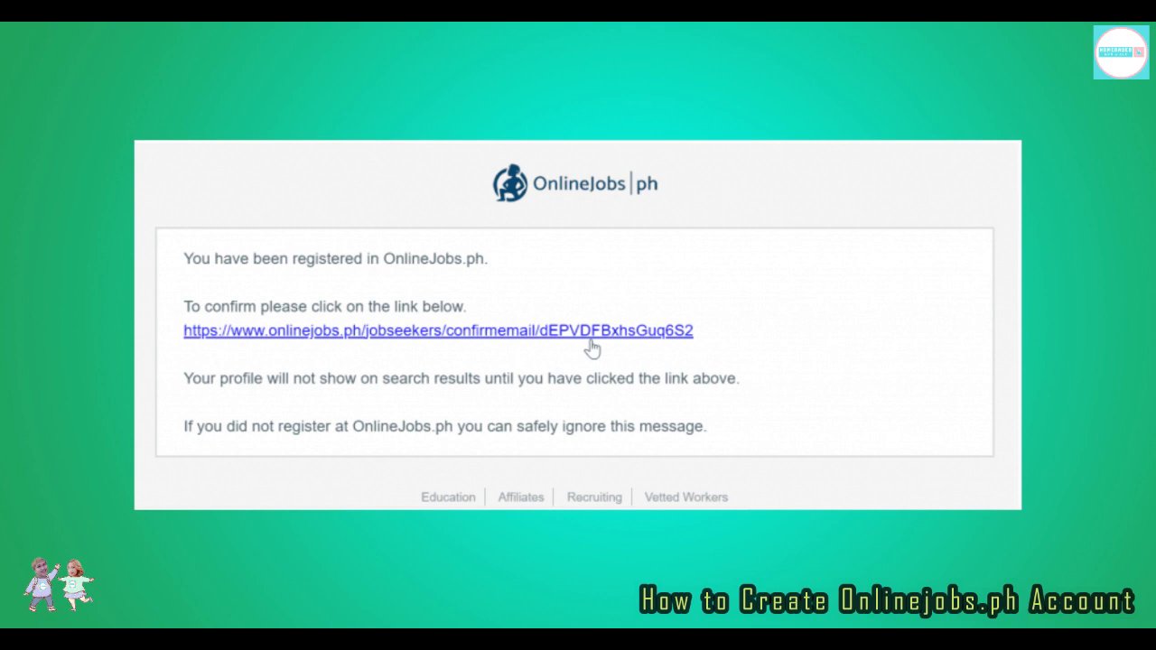
Follow the confirmation link in the OnlineJobs.ph registration email
click(437, 331)
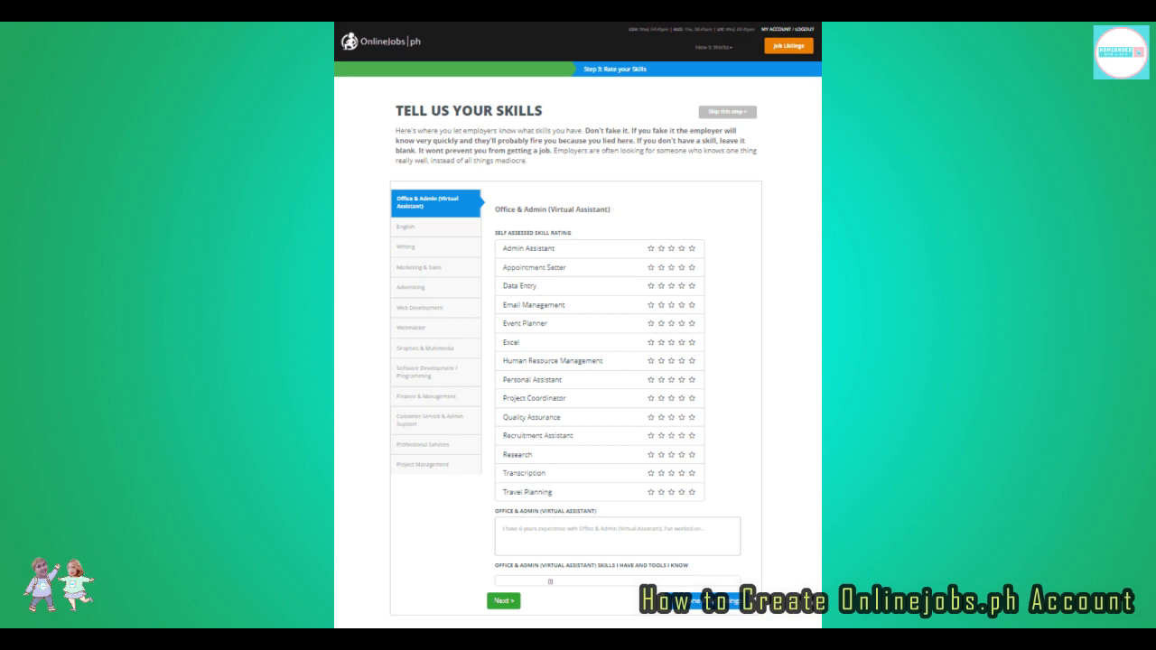
Give a star rating to a skill in the Office & Admin (Virtual Assistant) list
click(502, 599)
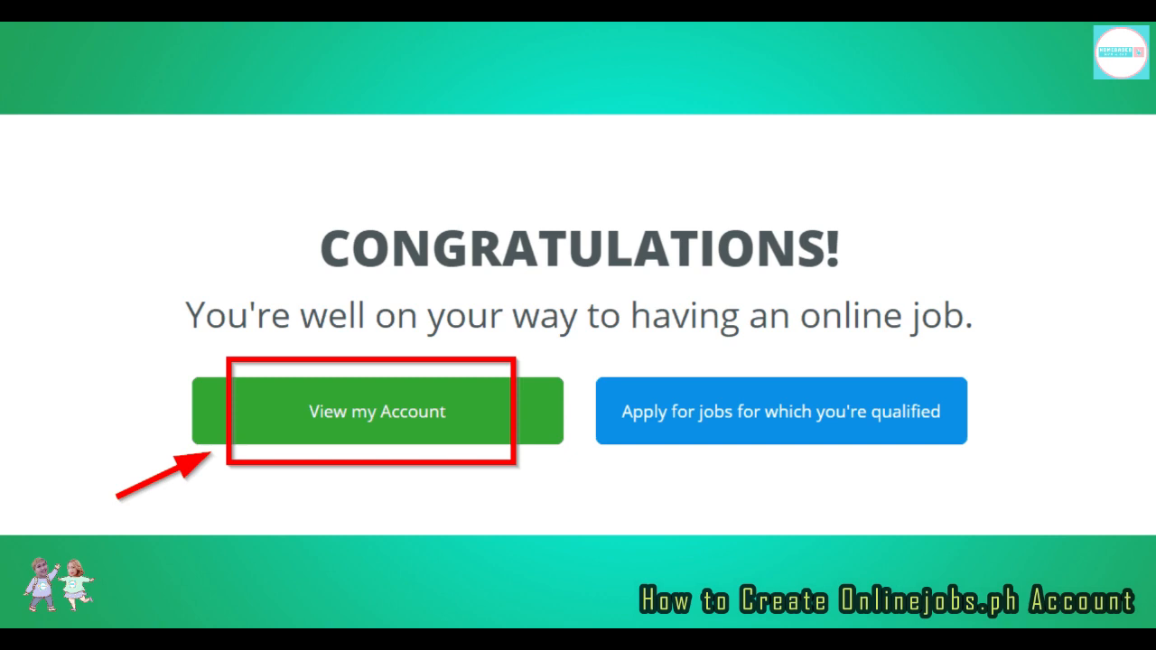
Go to the new account from the Congratulations page via View my Account
click(376, 412)
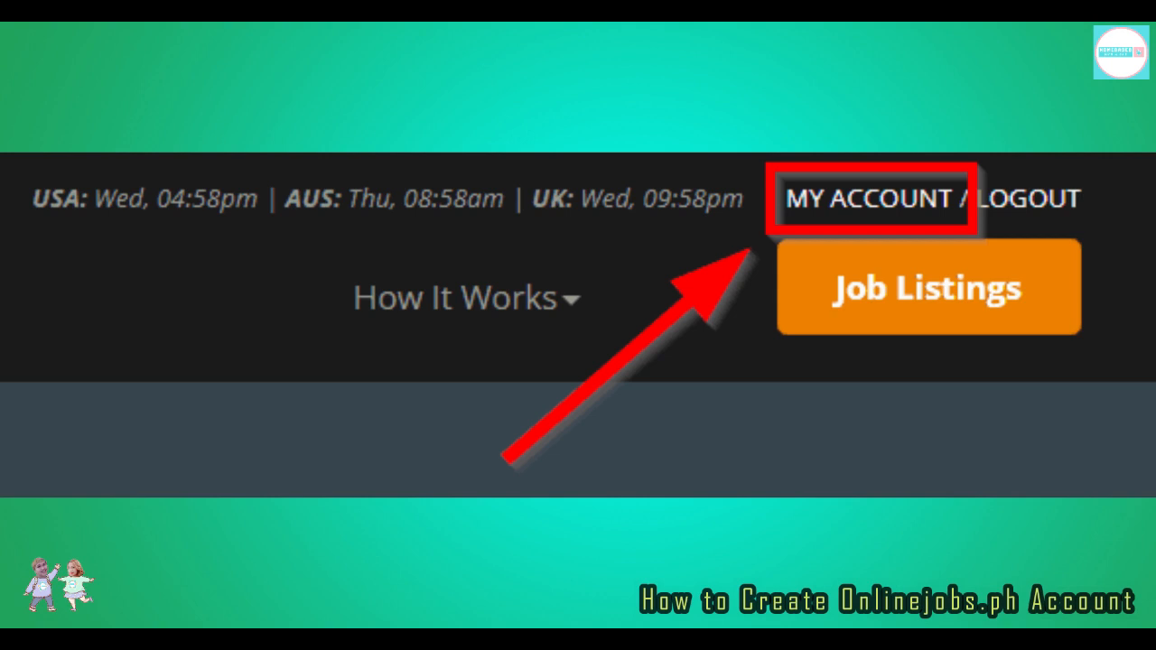
Go to MY ACCOUNT from the top header bar
click(865, 199)
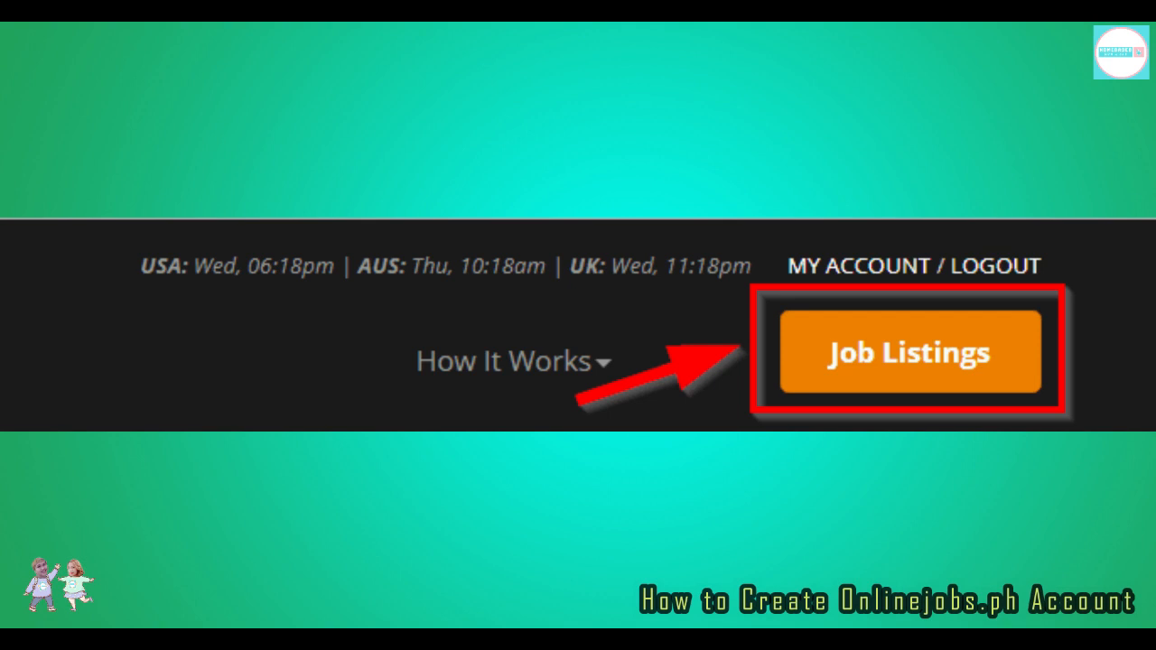
Go to Job Listings and choose Browse All Jobs to reach the latest job posts
click(909, 350)
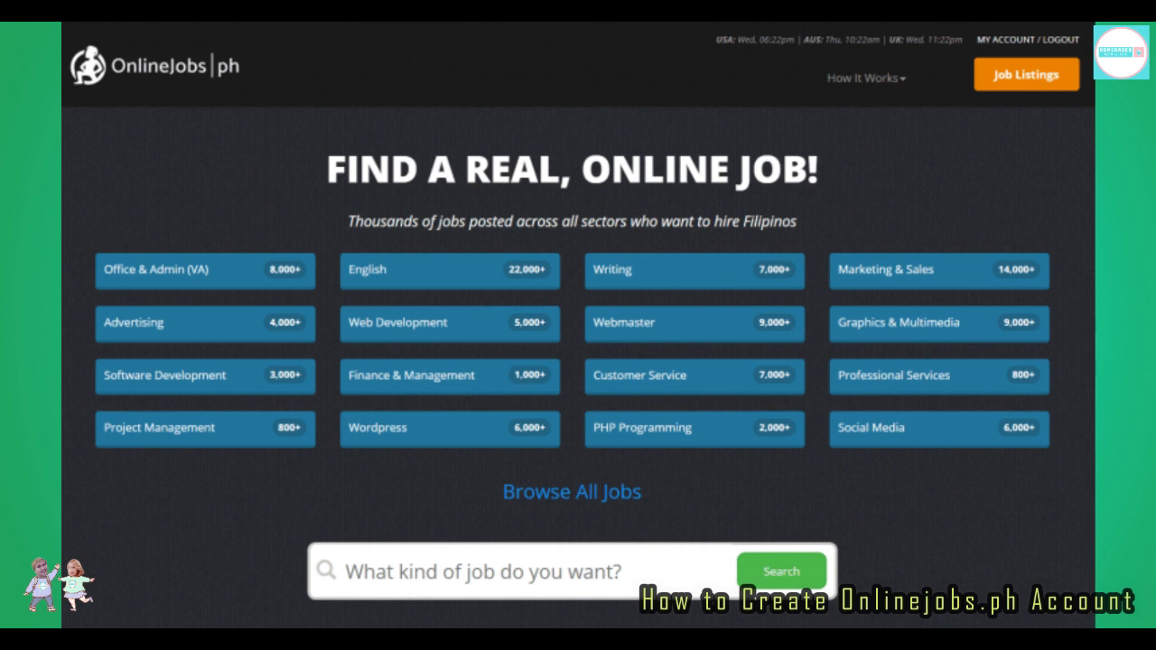
click(693, 271)
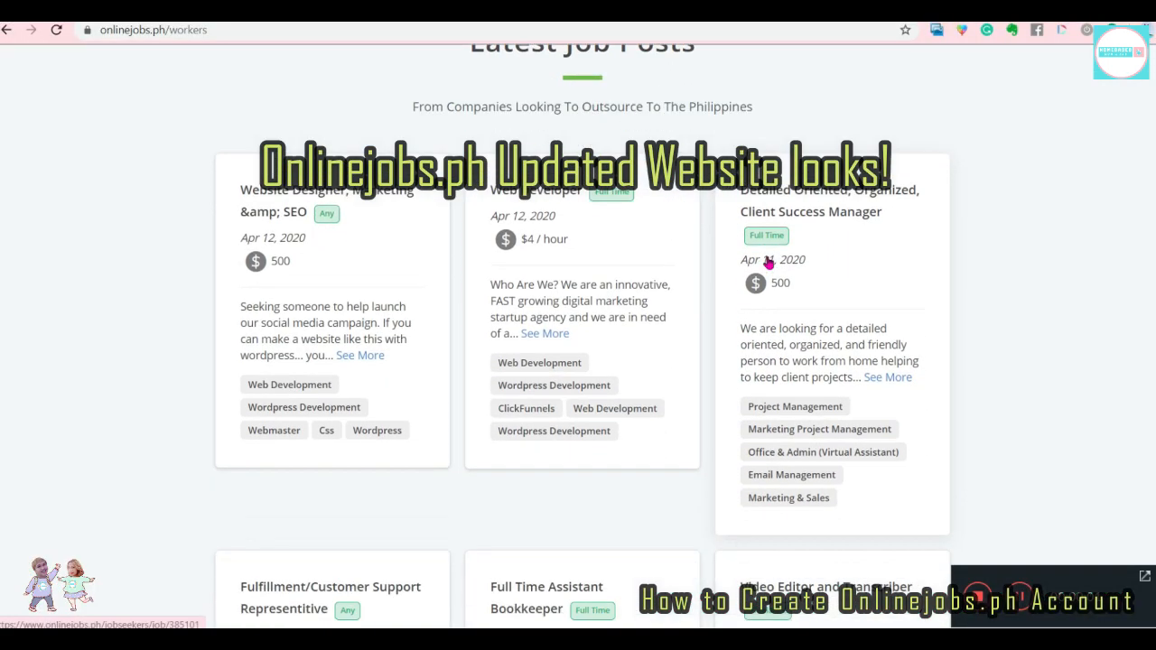
Skim the Latest Job Posts, continue to View More Job Posts and scroll the full search results
scroll(down, 3)
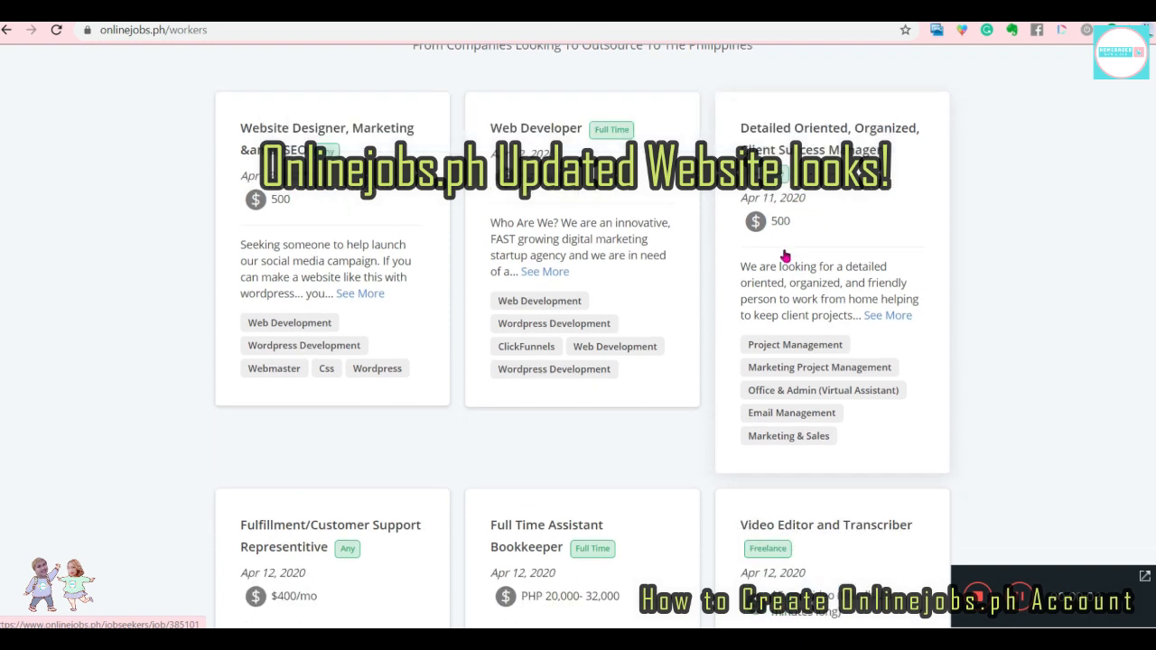
scroll(down, 3)
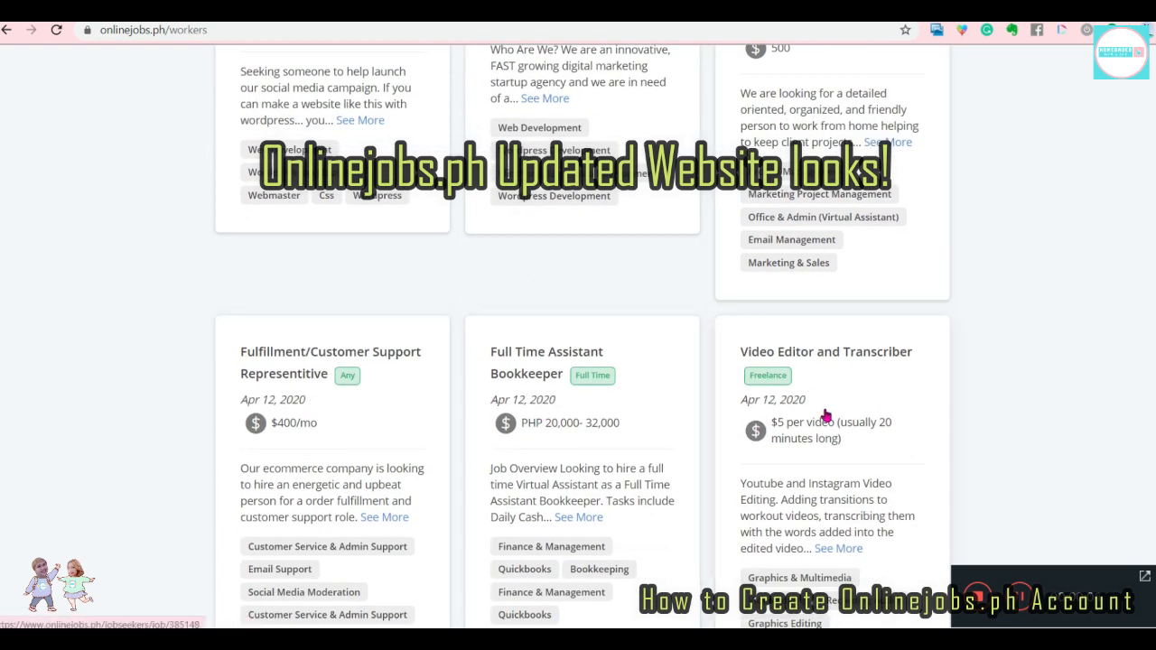
scroll(down, 3)
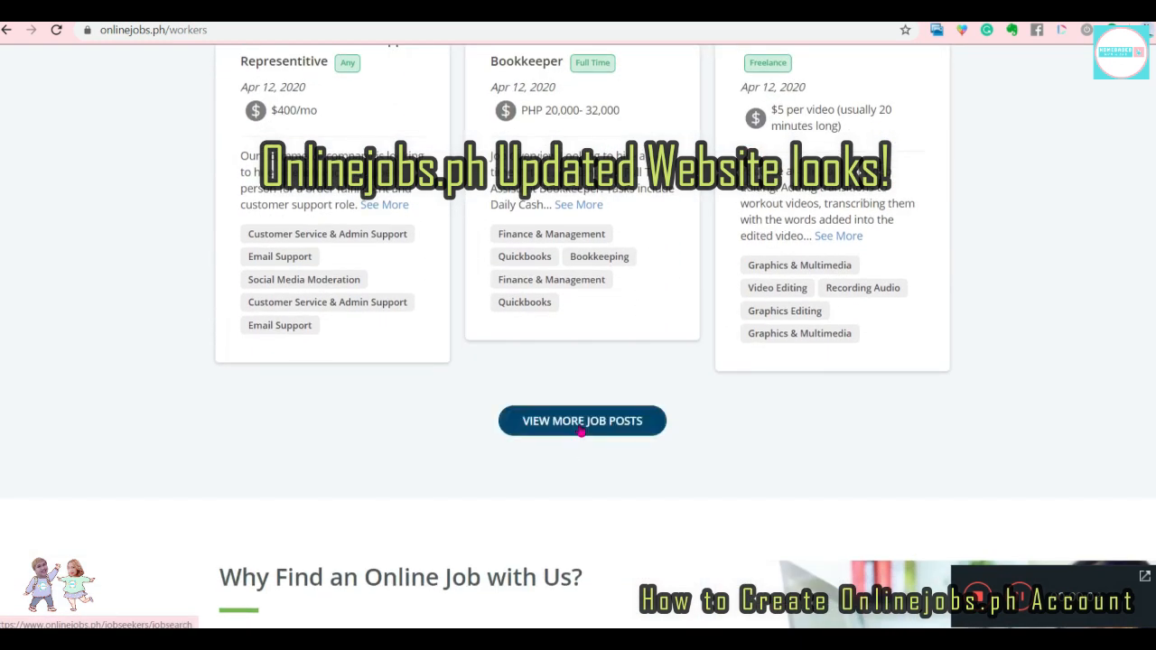
click(582, 418)
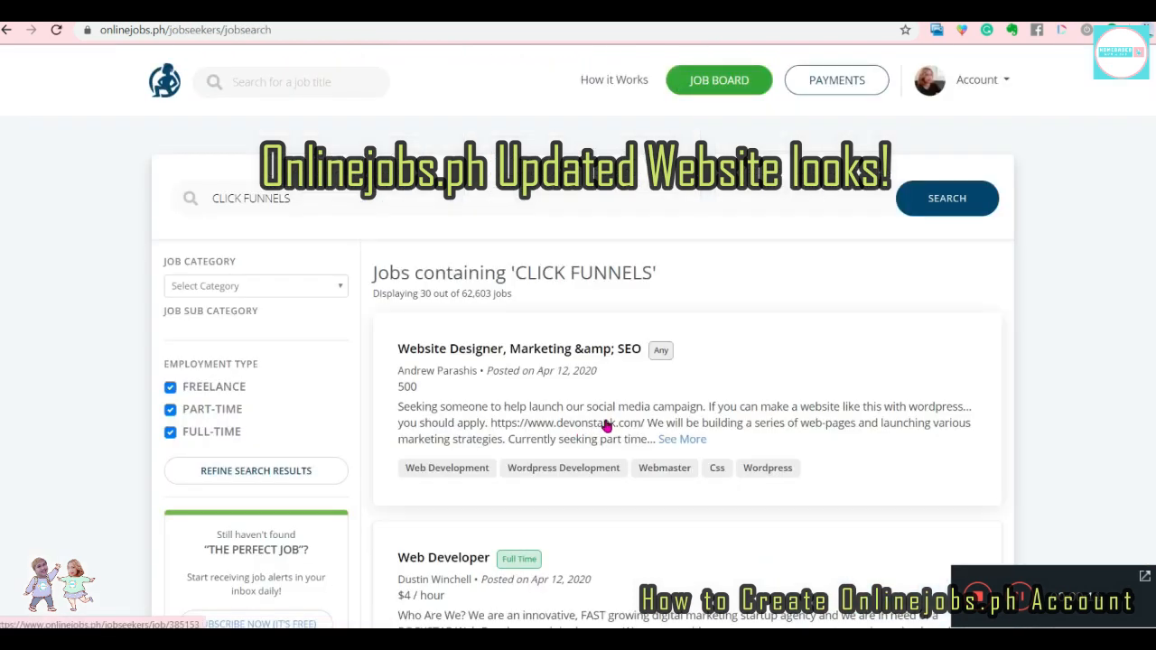
scroll(down, 3)
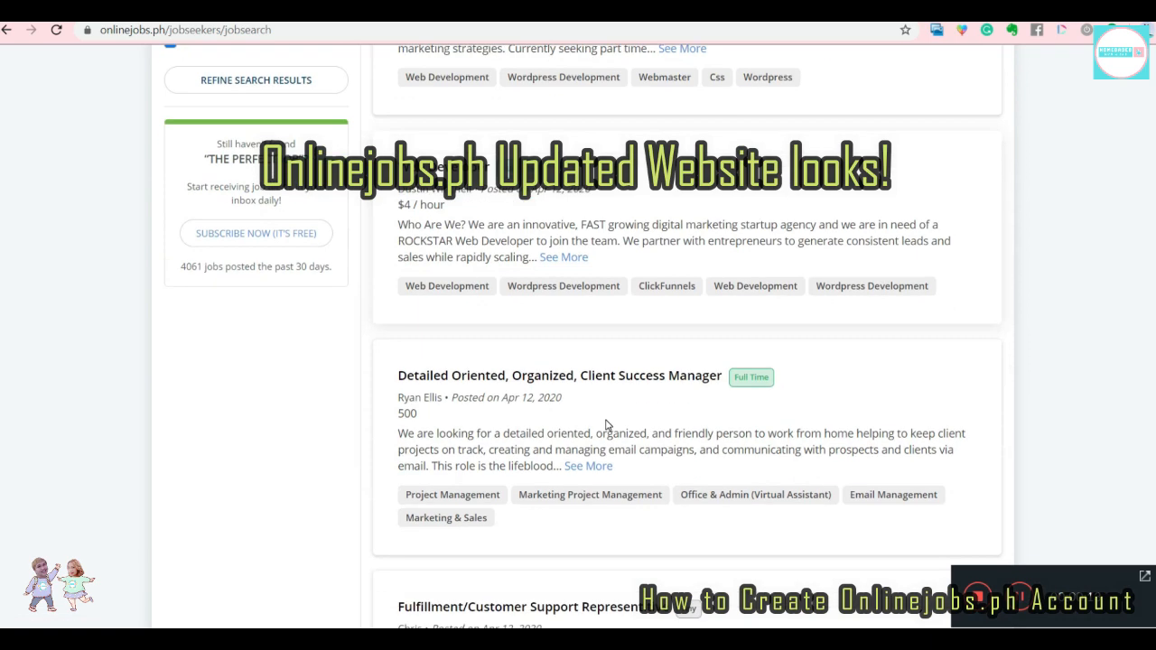
scroll(down, 3)
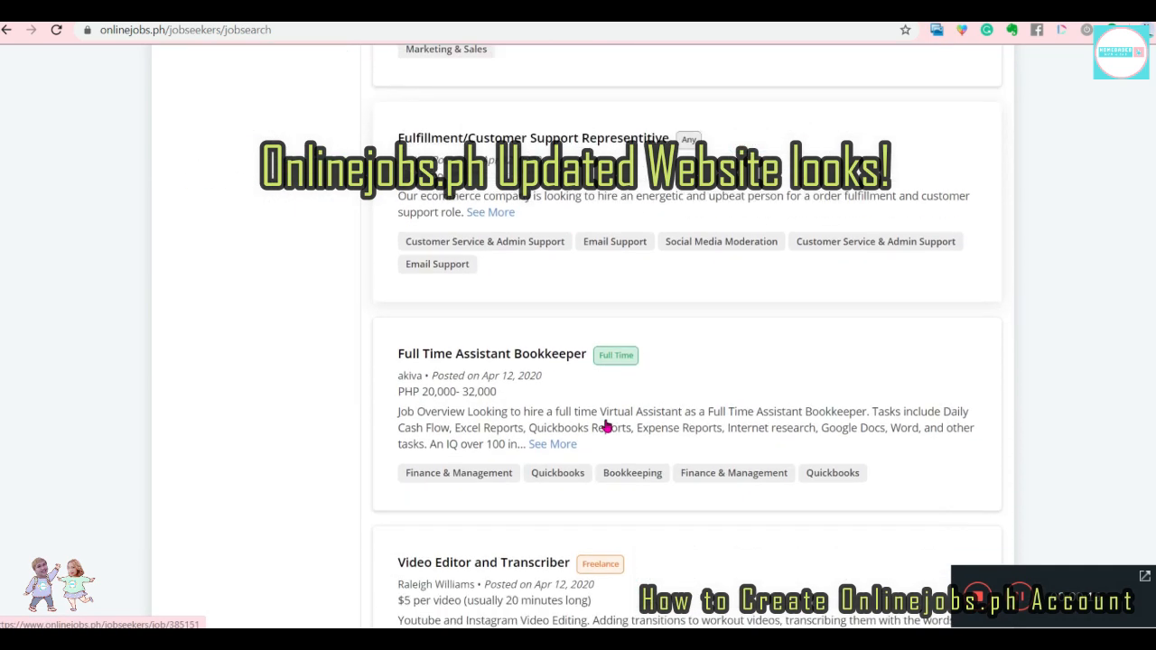